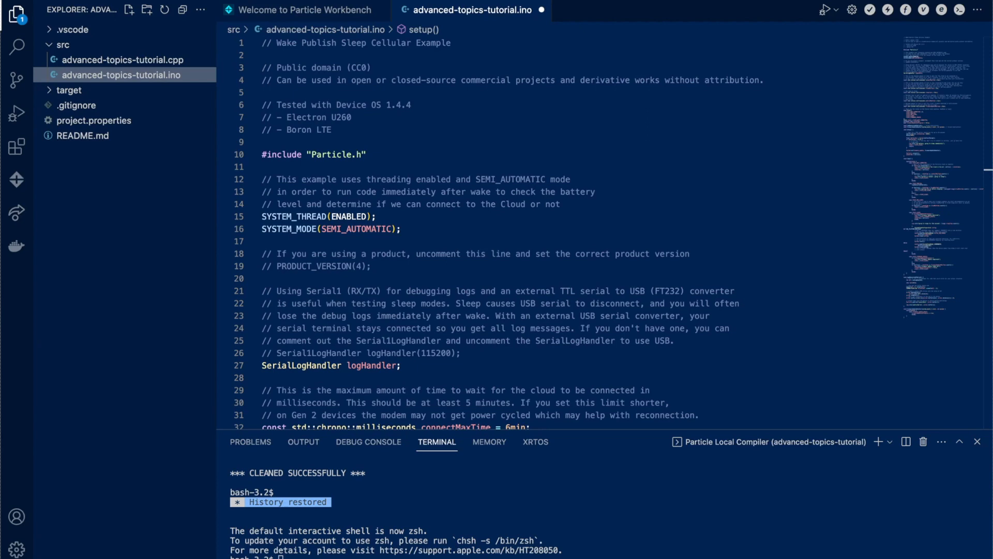
mouse_move(472, 245)
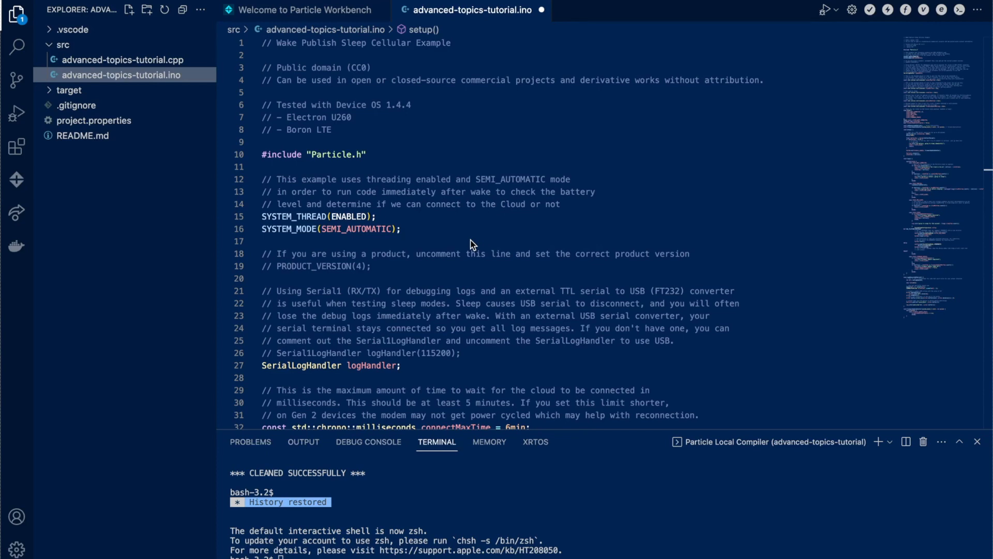
Scroll past the header comments to the timing constants, connectMaxTime through firmwareUpdateMaxTime.
scroll(down, 3)
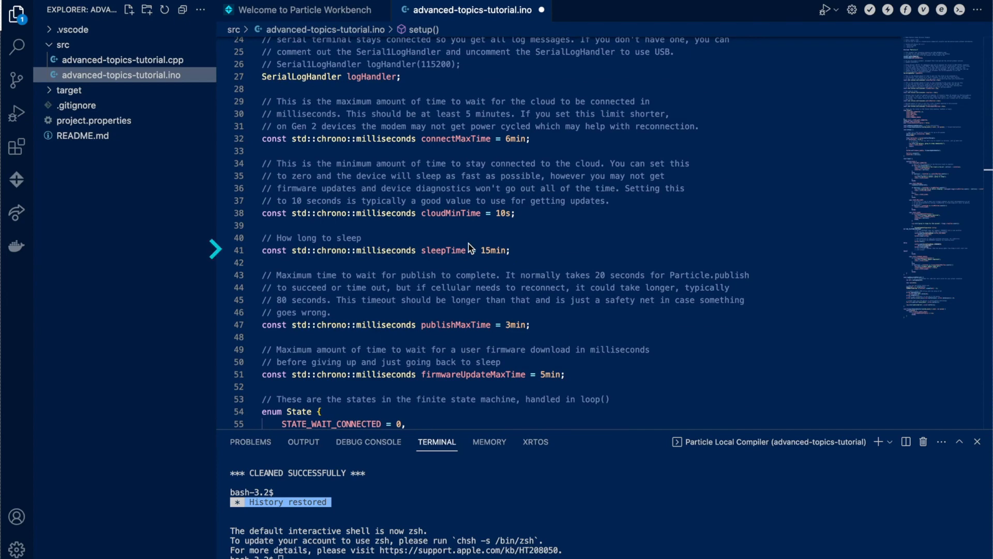
mouse_move(530, 261)
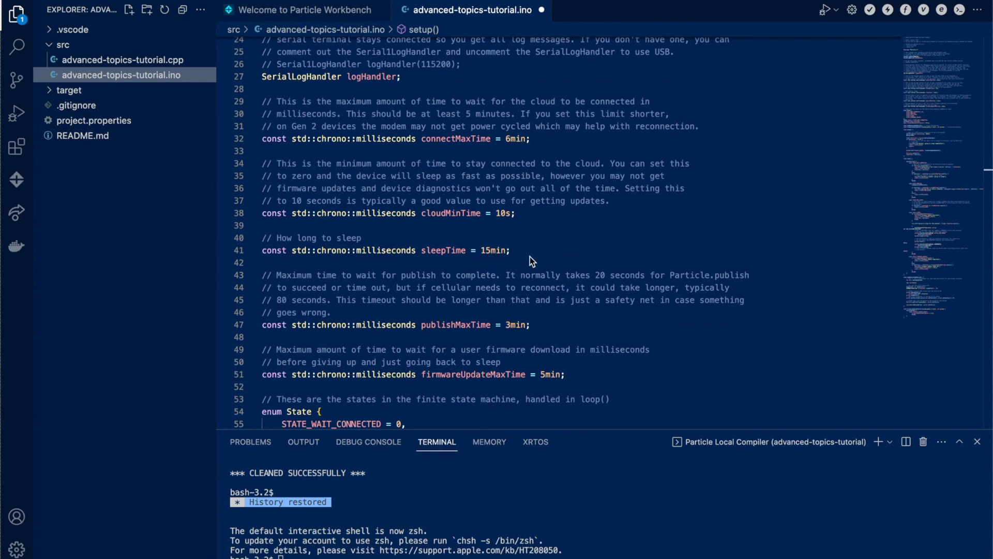
Scroll to lines 43–73 showing the State enum, state variables and forward declarations.
scroll(down, 3)
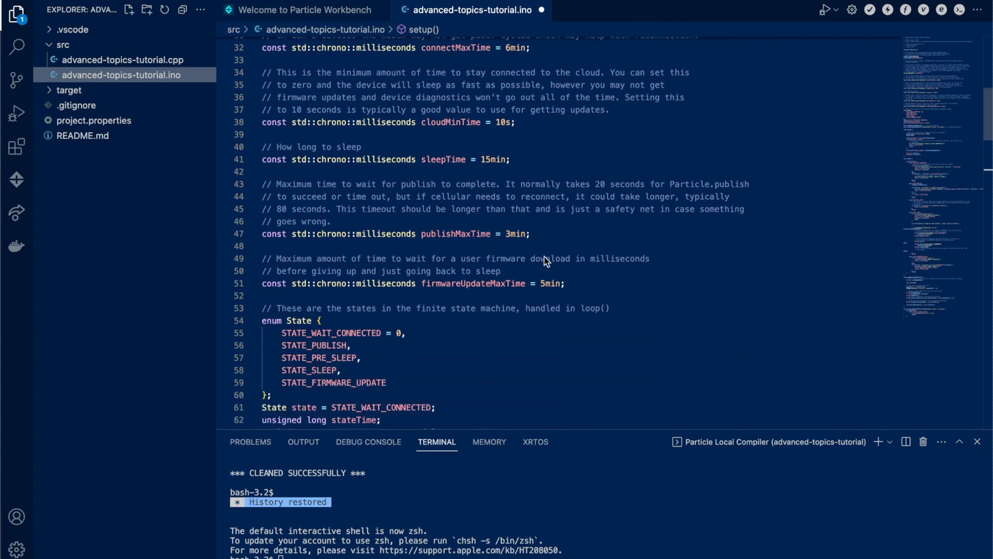
scroll(down, 3)
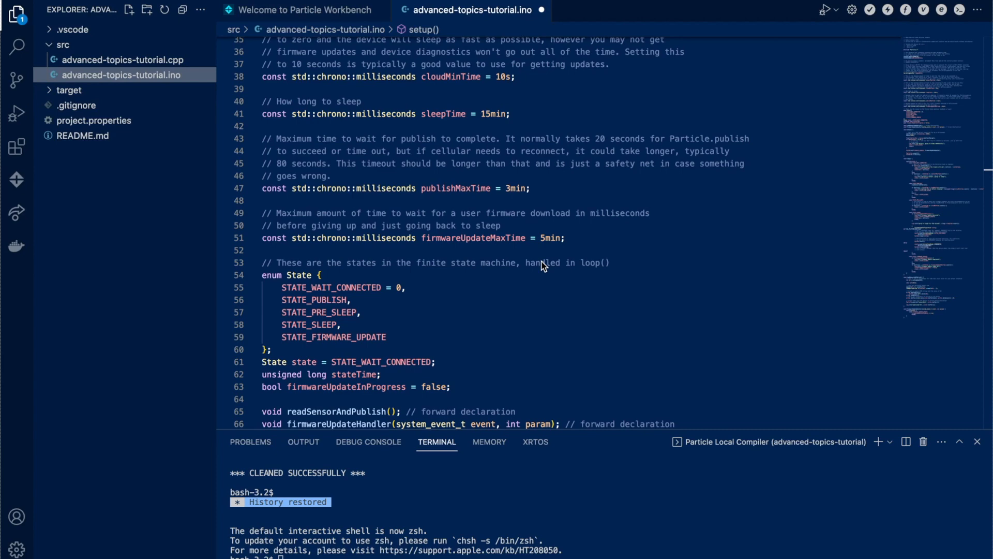
scroll(down, 3)
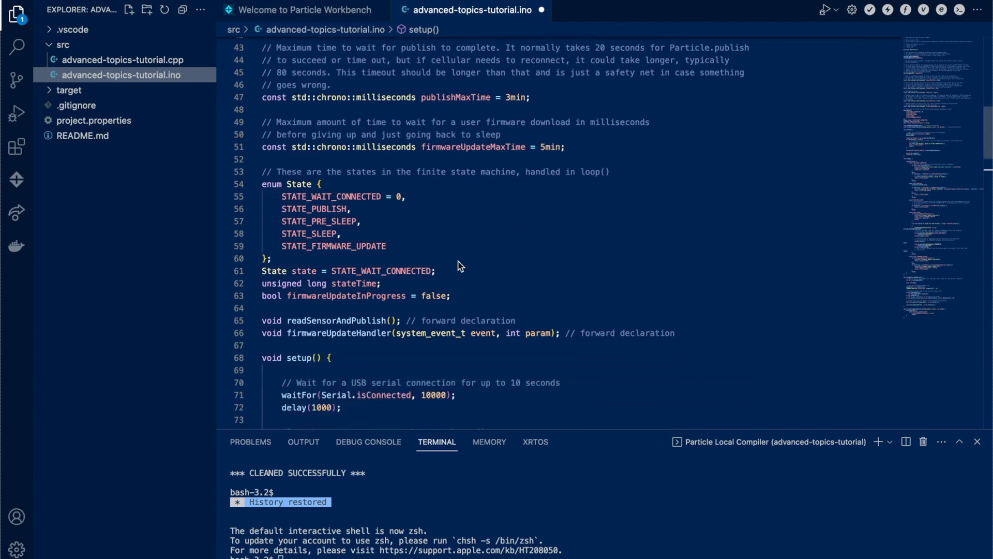
Scroll to lines 64–95 showing setup() with its low-battery sleep check and loop()'s start.
scroll(down, 3)
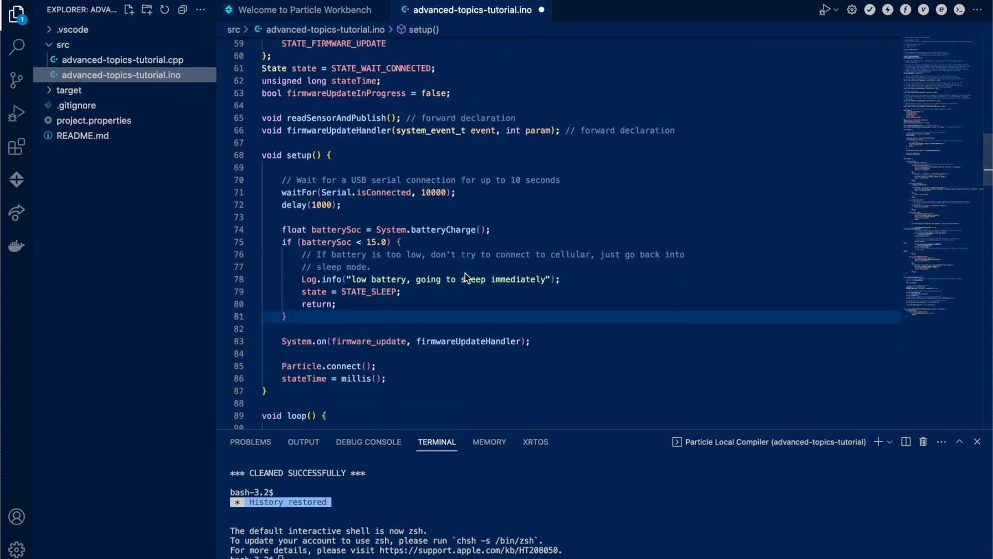
mouse_move(469, 300)
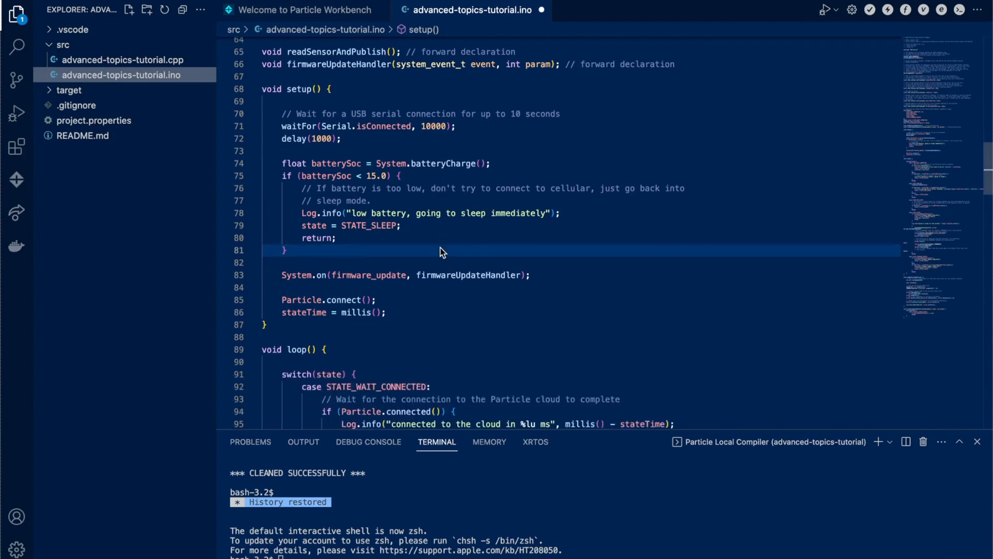
scroll(down, 3)
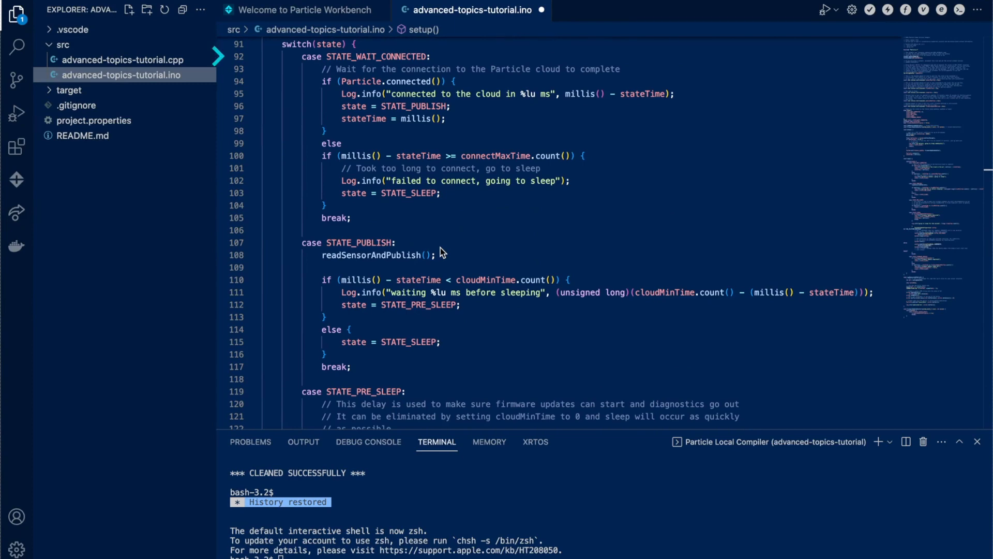
mouse_move(443, 249)
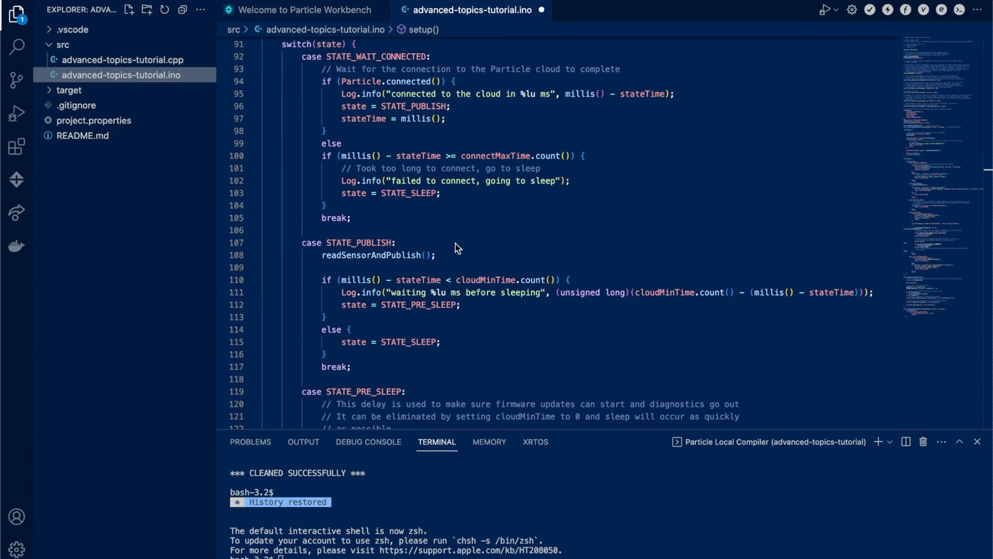
mouse_move(478, 247)
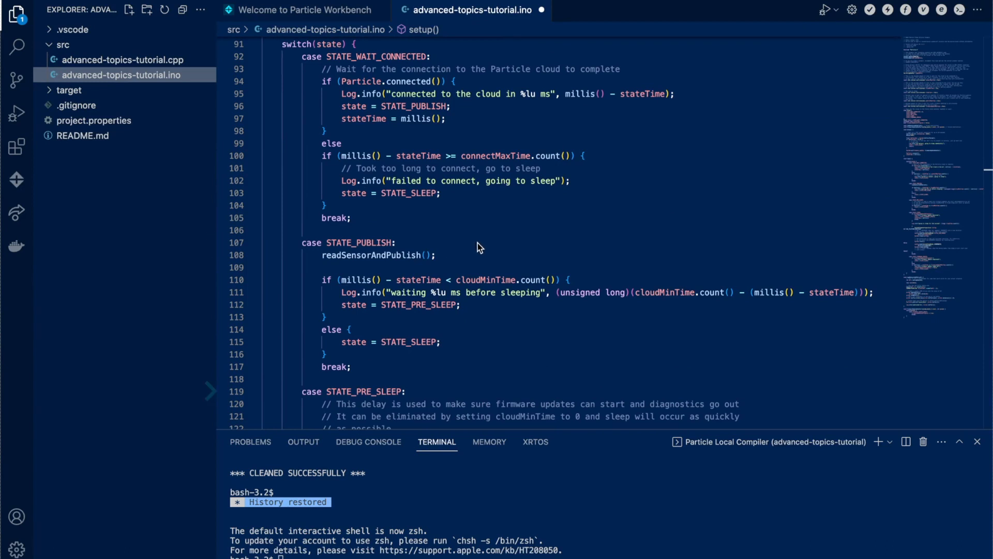
scroll(down, 3)
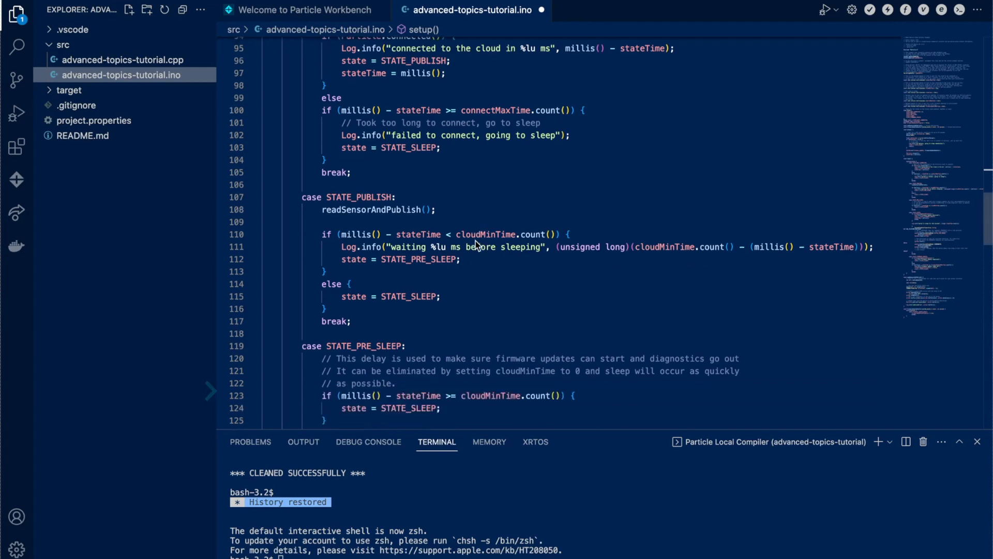
scroll(down, 3)
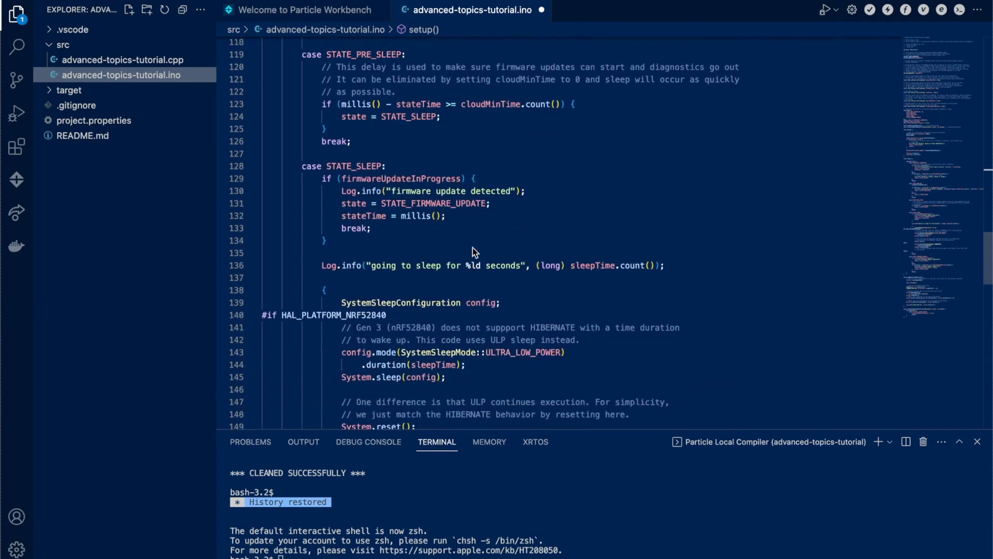
scroll(down, 3)
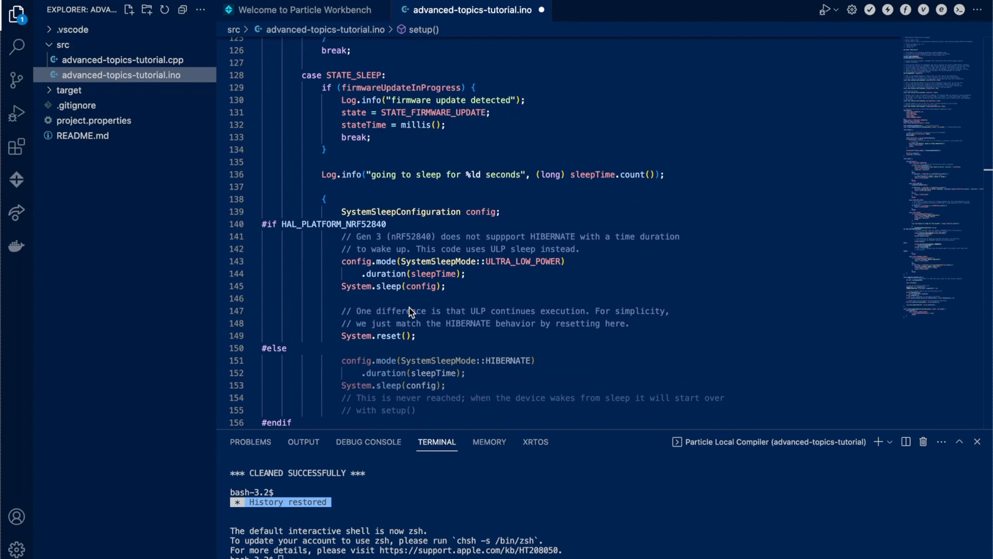
mouse_move(674, 305)
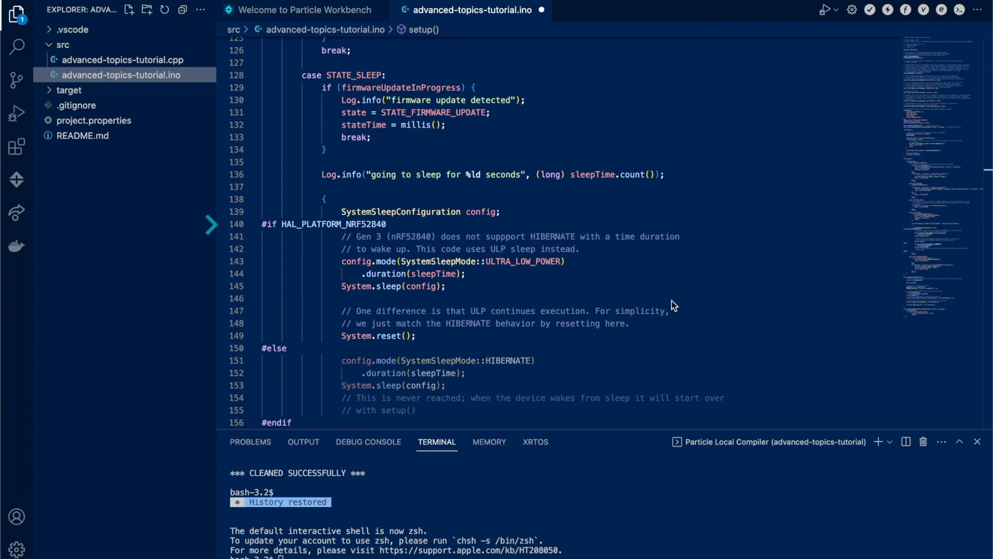
mouse_move(675, 286)
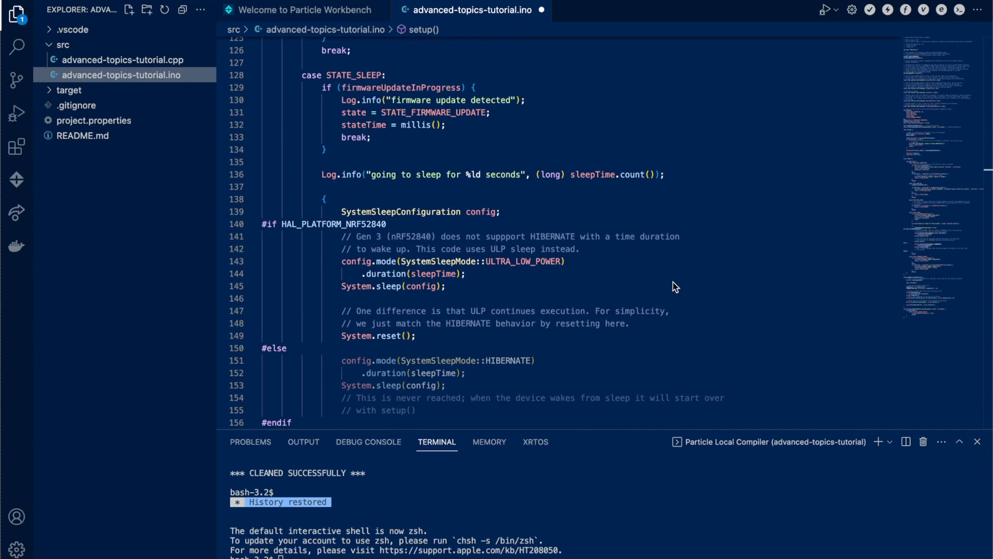
mouse_move(680, 291)
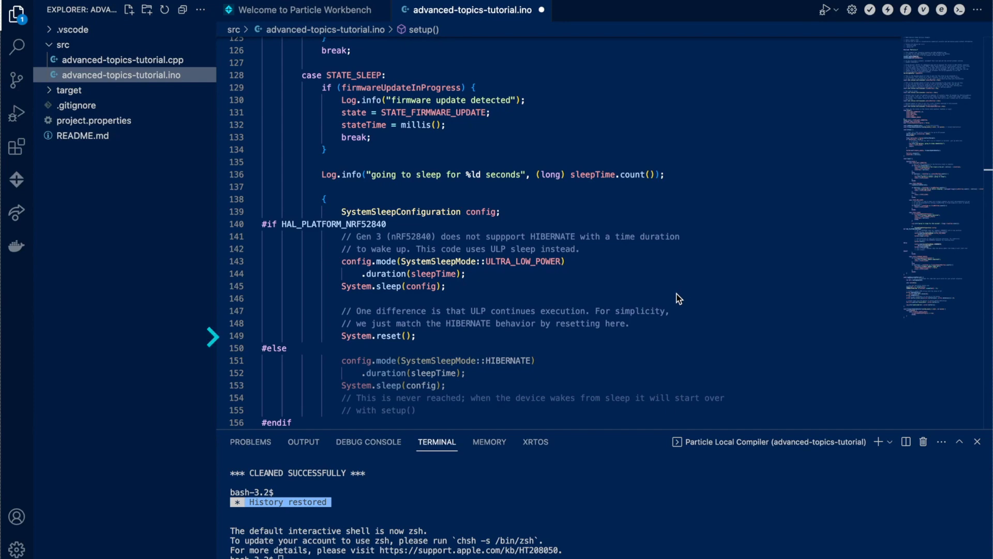
mouse_move(430, 335)
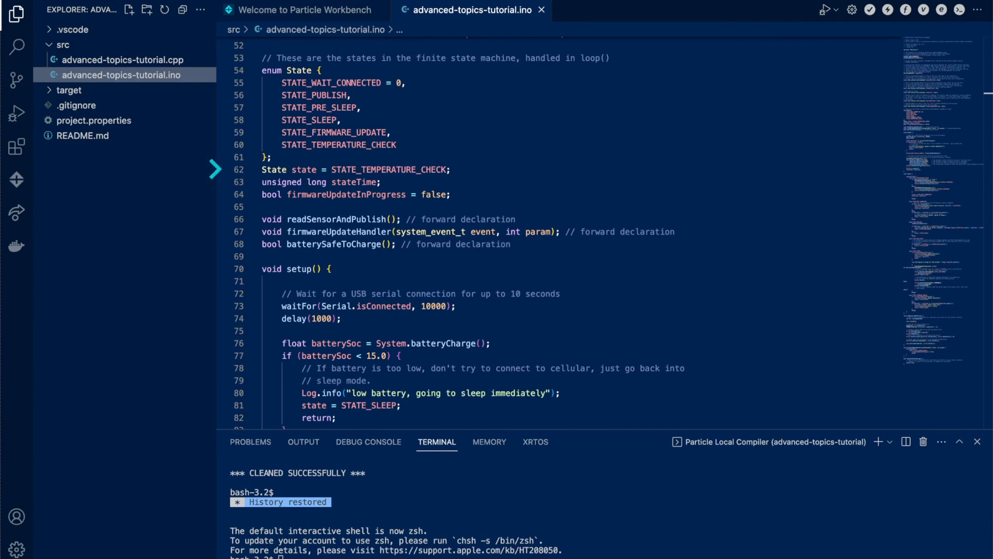
mouse_move(891, 178)
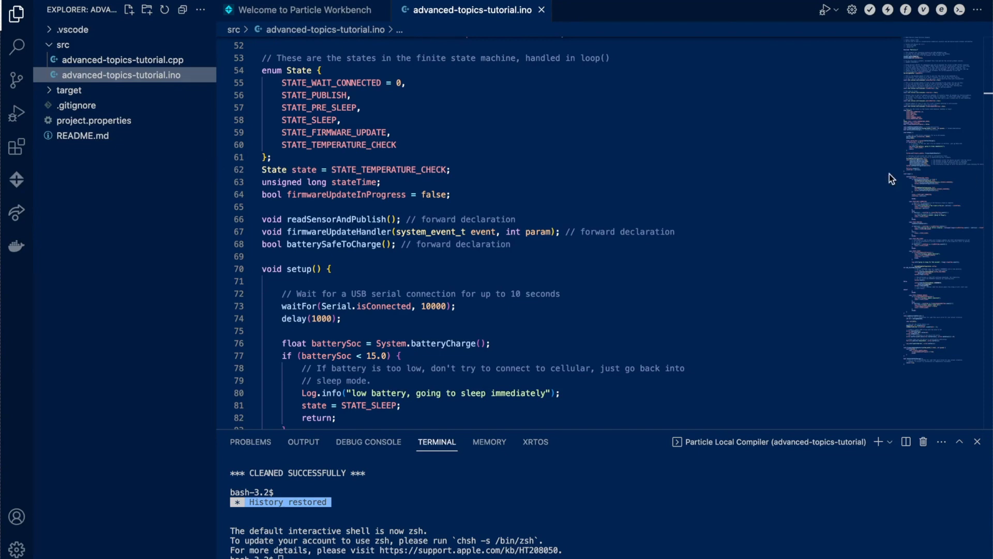
mouse_move(530, 275)
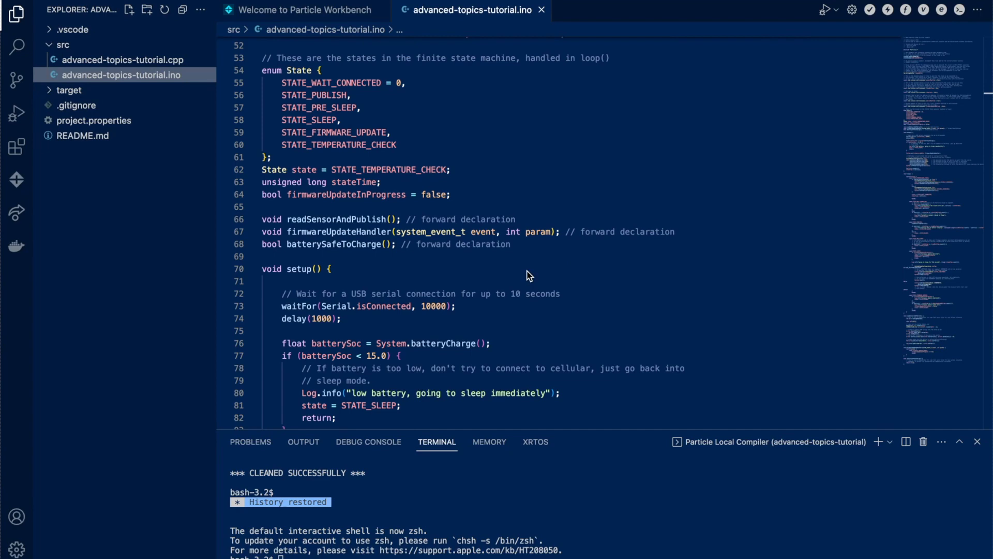
scroll(down, 3)
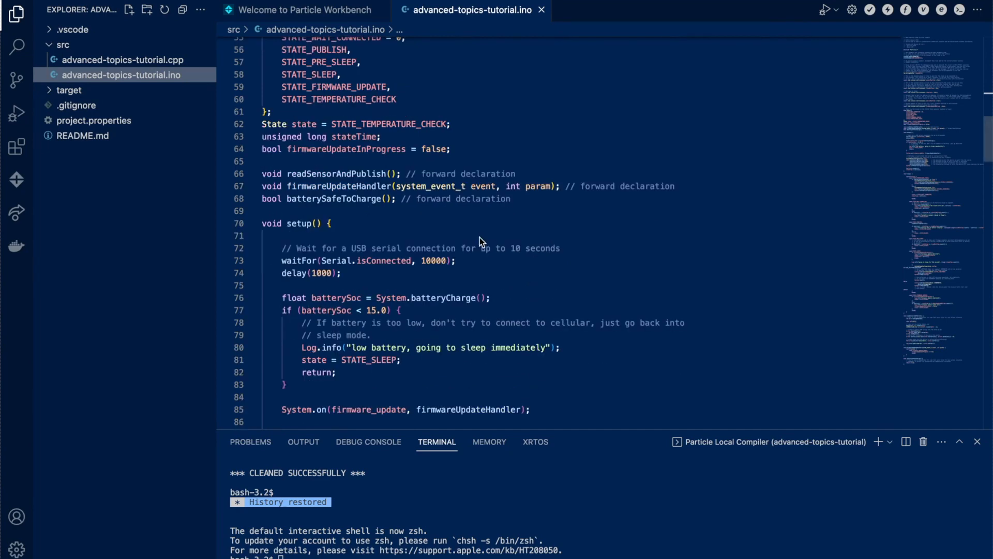
scroll(down, 3)
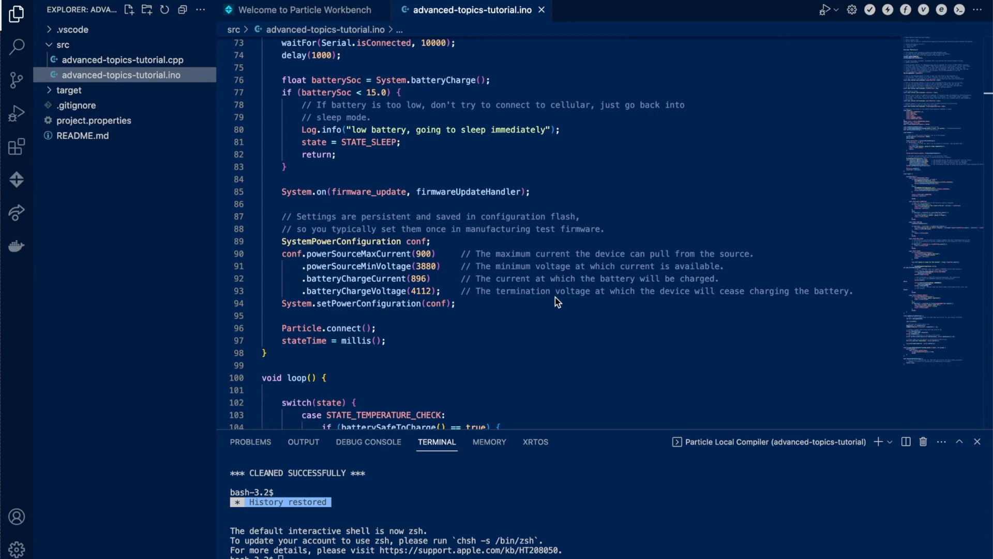
mouse_move(511, 310)
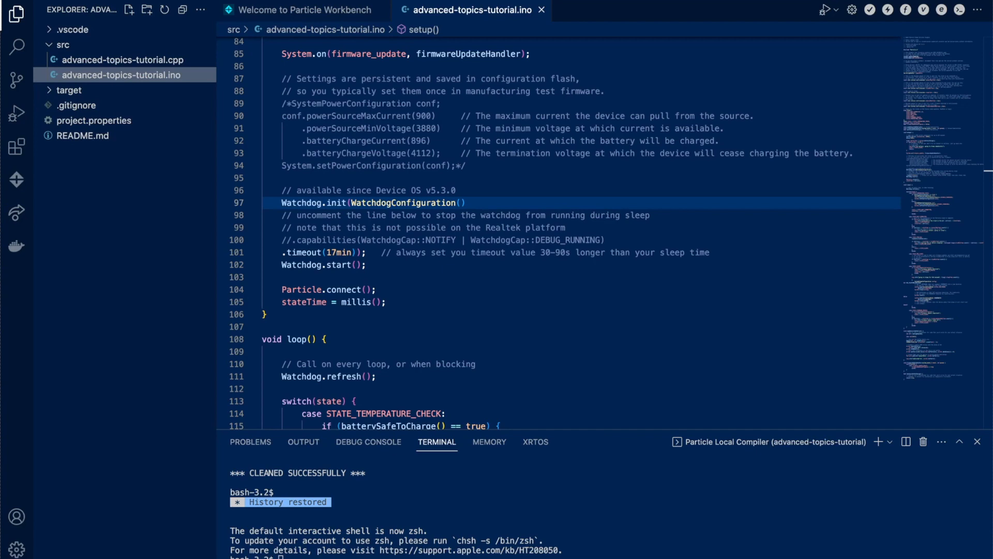
mouse_move(292, 252)
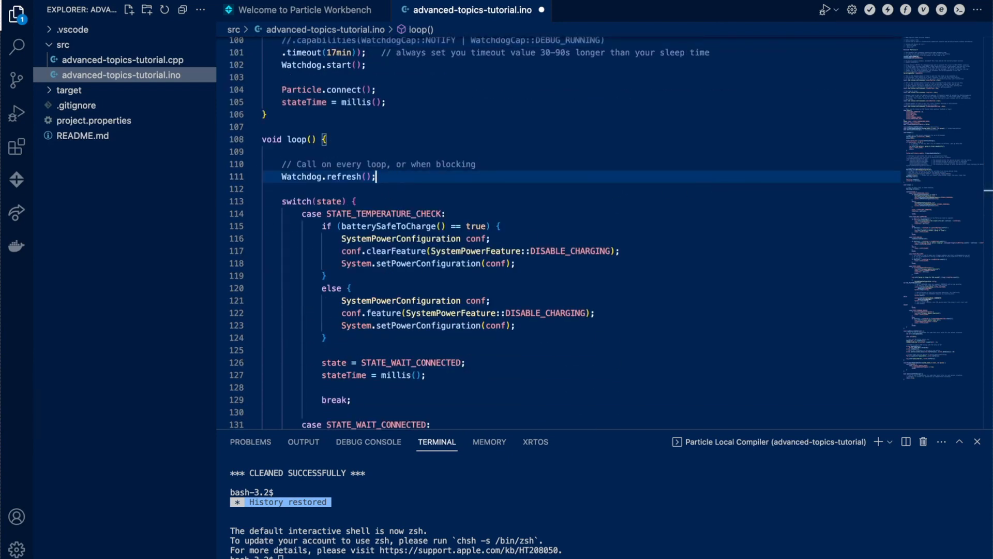
click(225, 177)
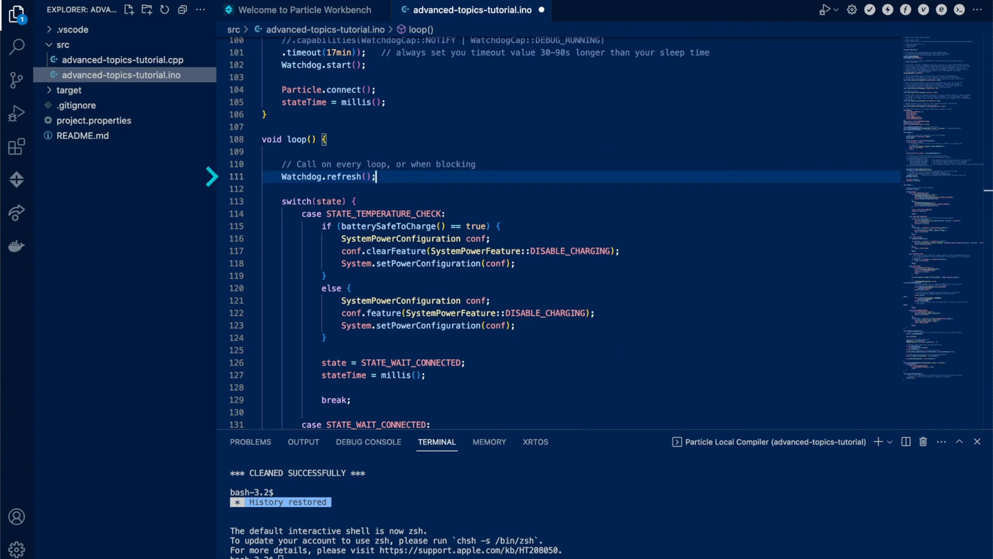